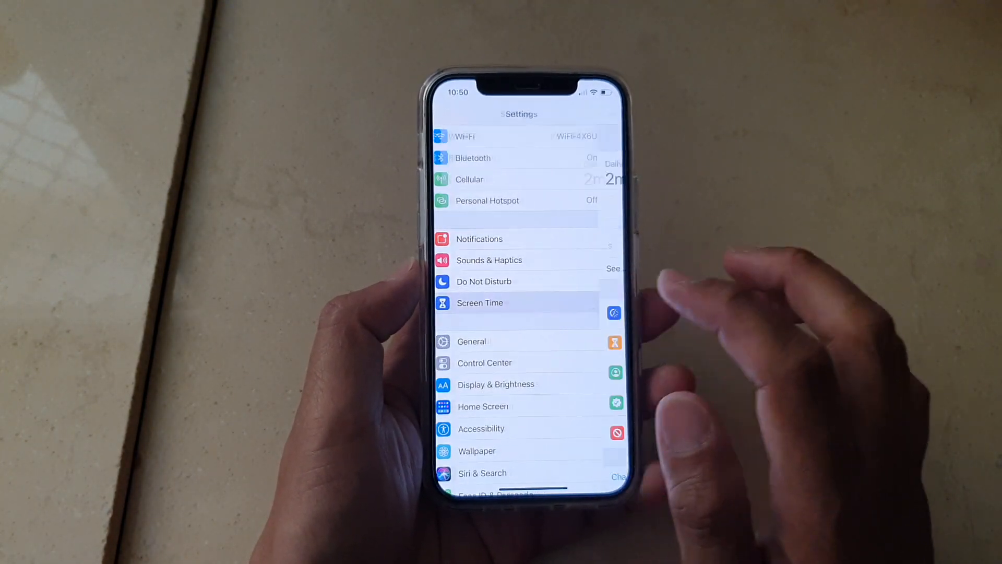
- Go into Screen Time from the main Settings list
click(480, 303)
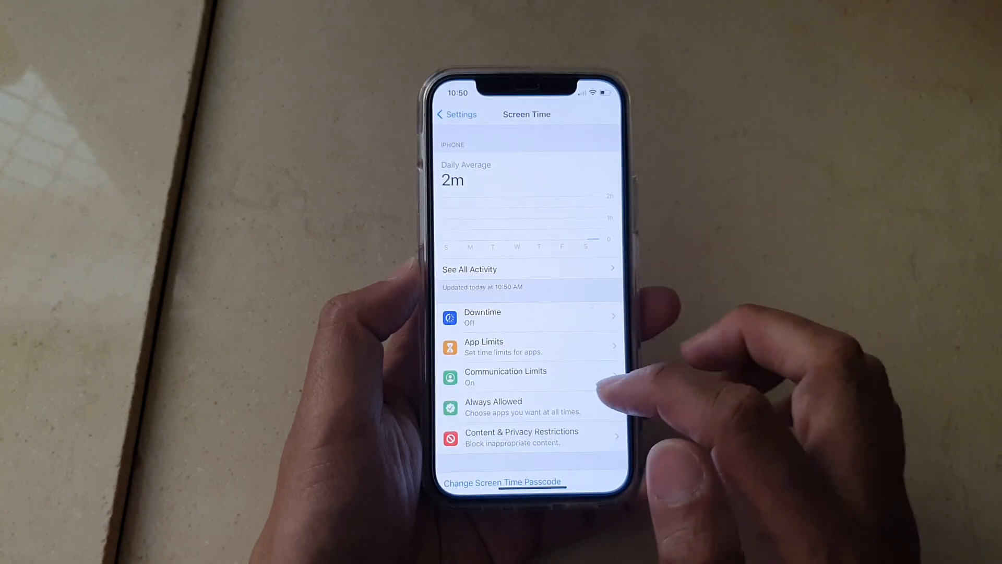
- Launch Safari from the Home Screen dock to confirm jbhifi.com.au loads
scroll(down, 3)
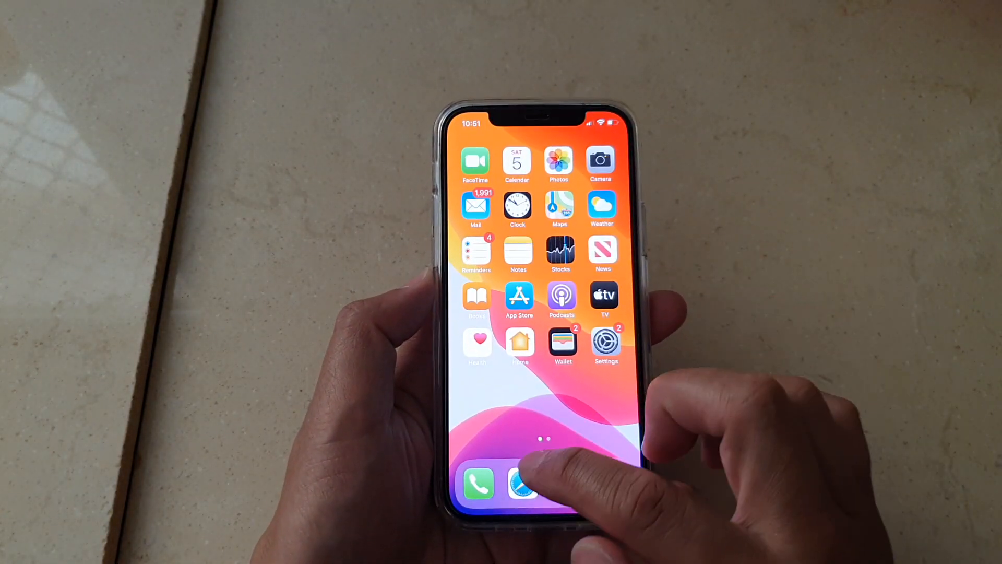
click(524, 484)
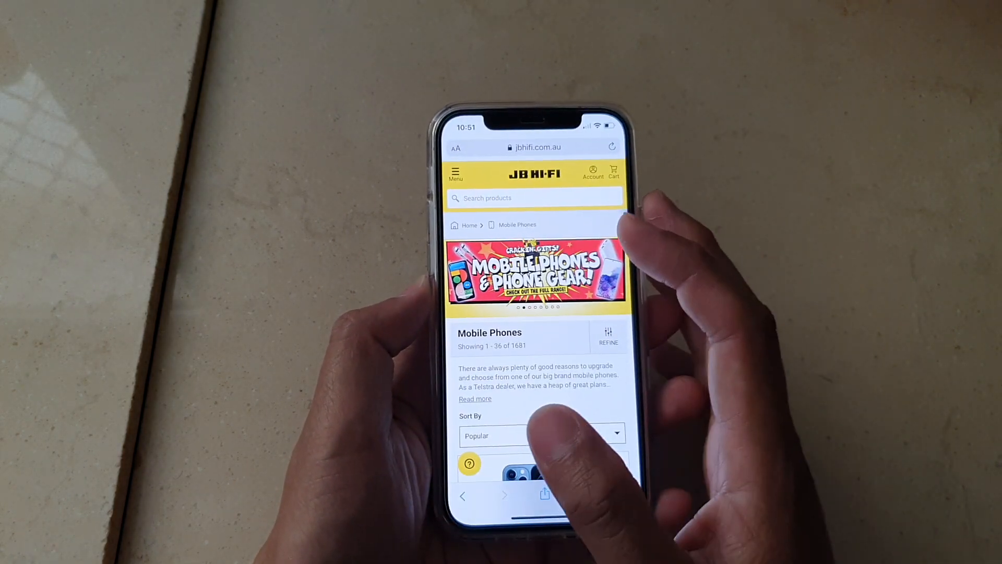